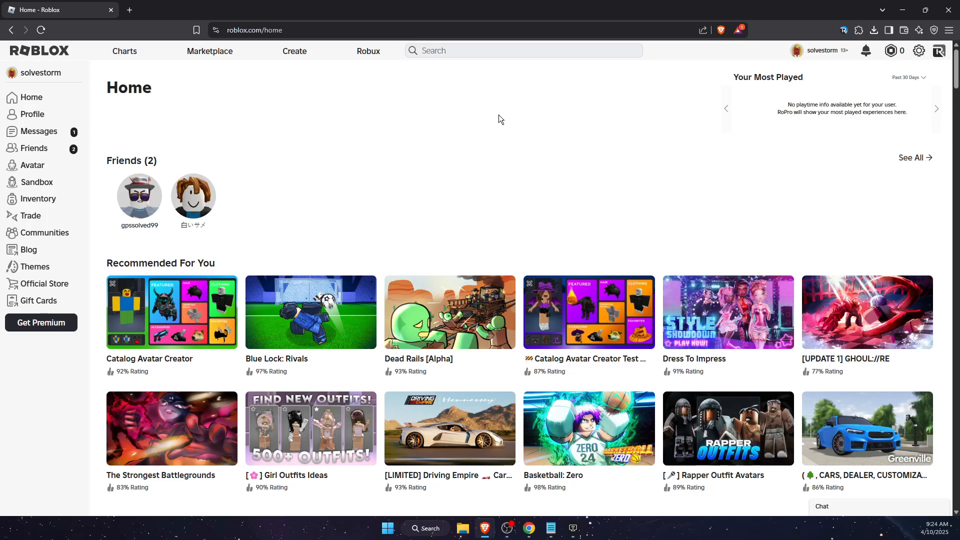
{"action": "mouse_move", "coordinate": [372, 145]}
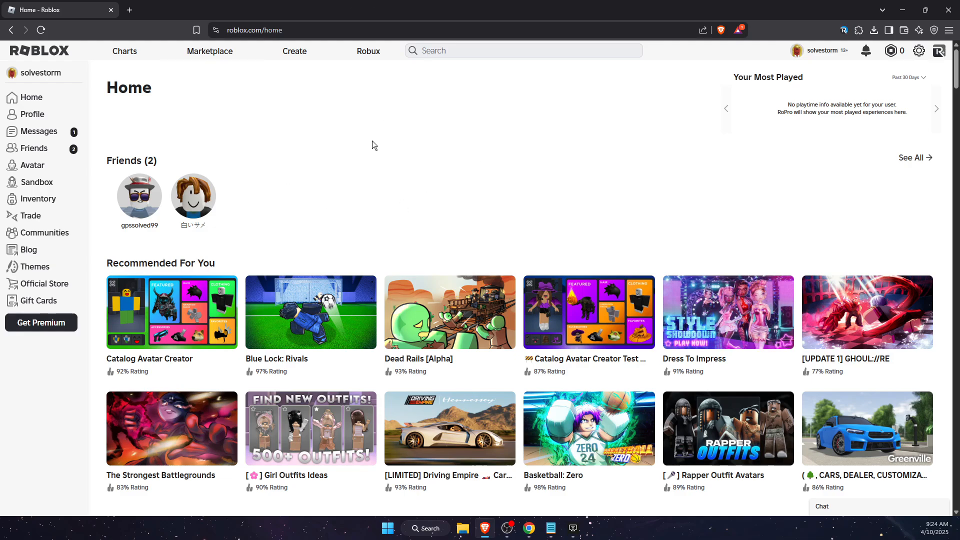
{"action": "mouse_move", "coordinate": [419, 145]}
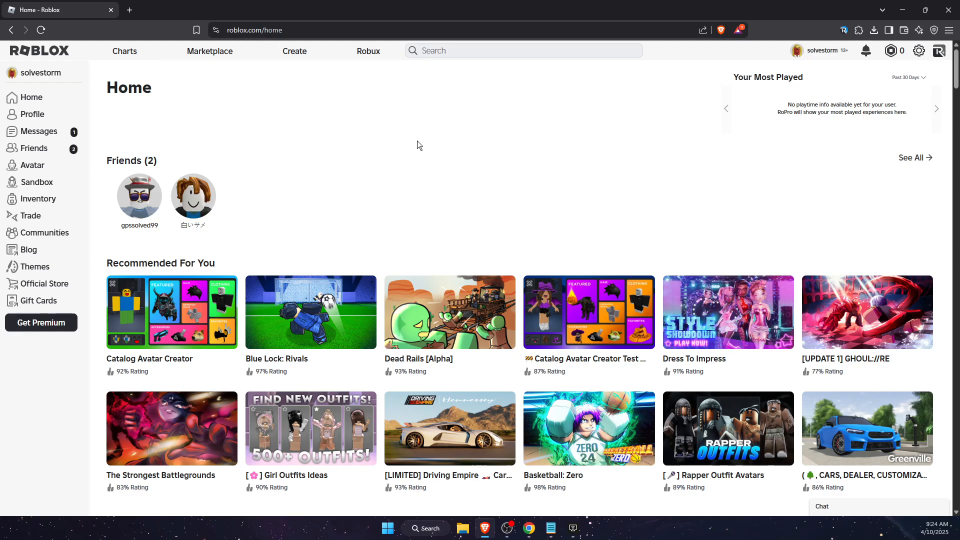
{"action": "mouse_move", "coordinate": [533, 172]}
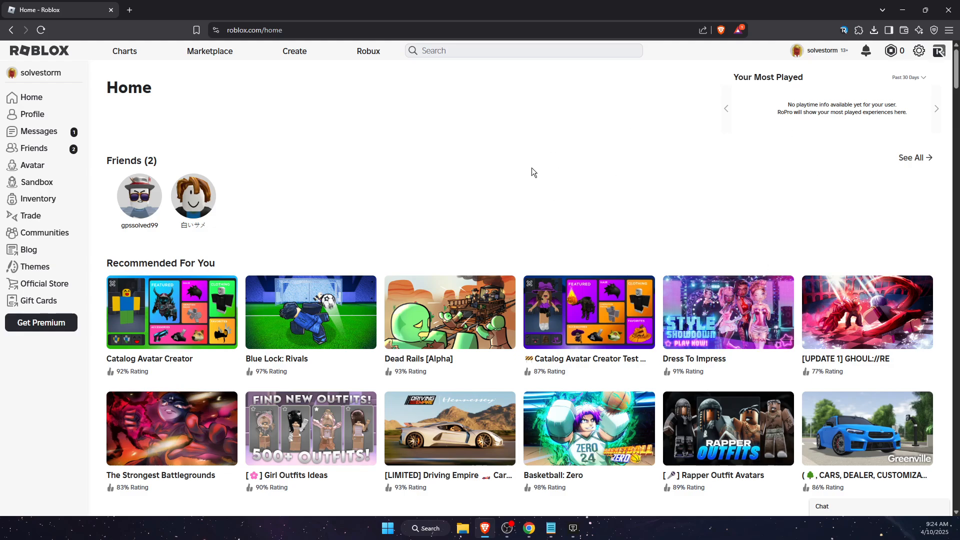
{"action": "mouse_move", "coordinate": [295, 51]}
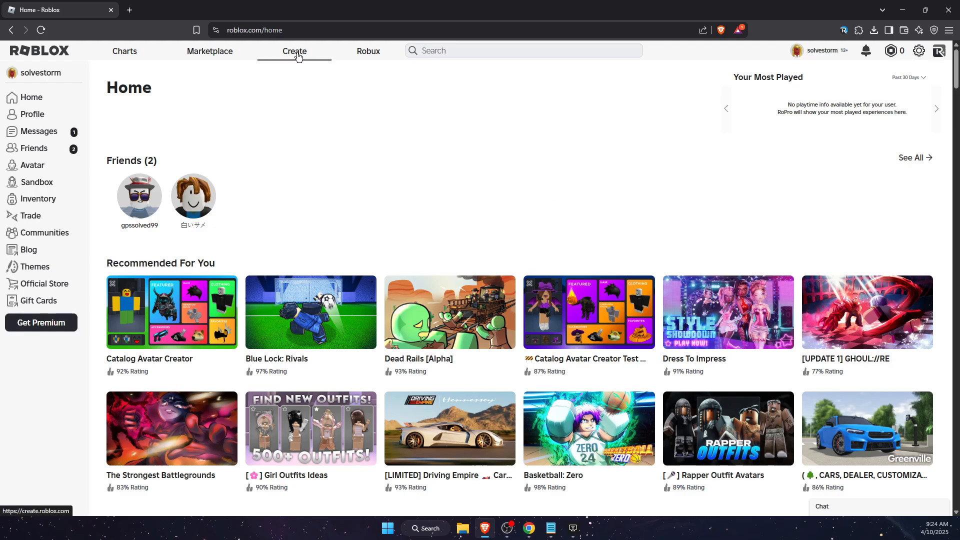
Step: Go to Creations > Development Items and filter the list to Audio assets
{"action": "left_click", "coordinate": [295, 51]}
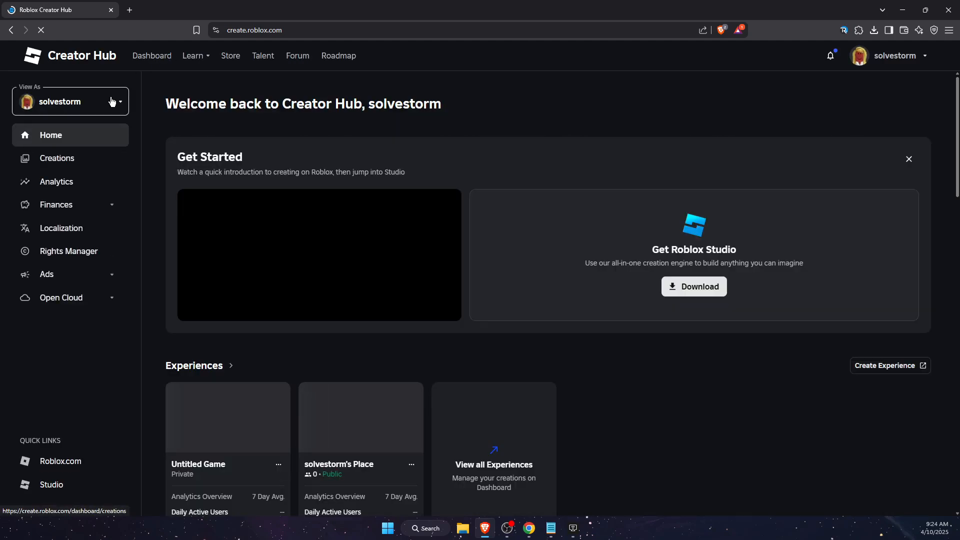
{"action": "left_click", "coordinate": [57, 158]}
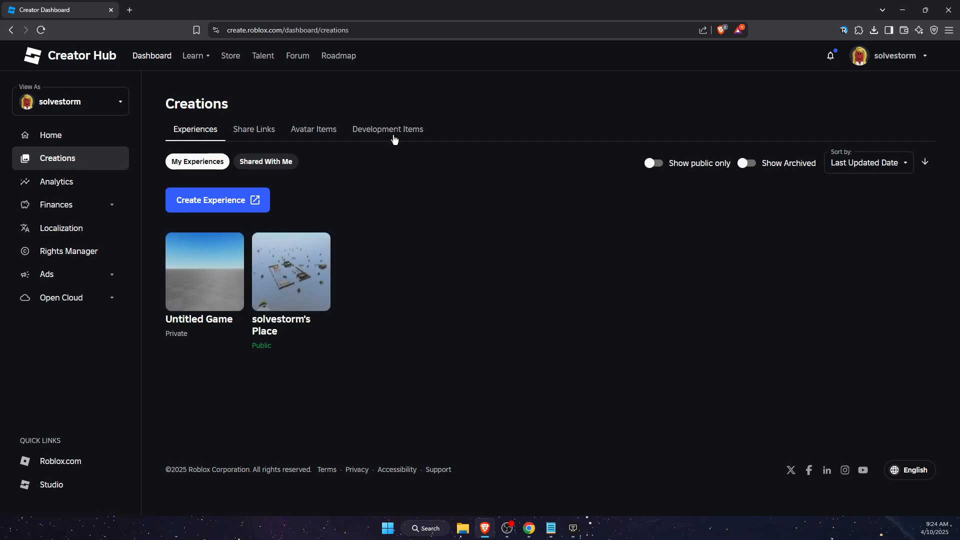
{"action": "left_click", "coordinate": [387, 129]}
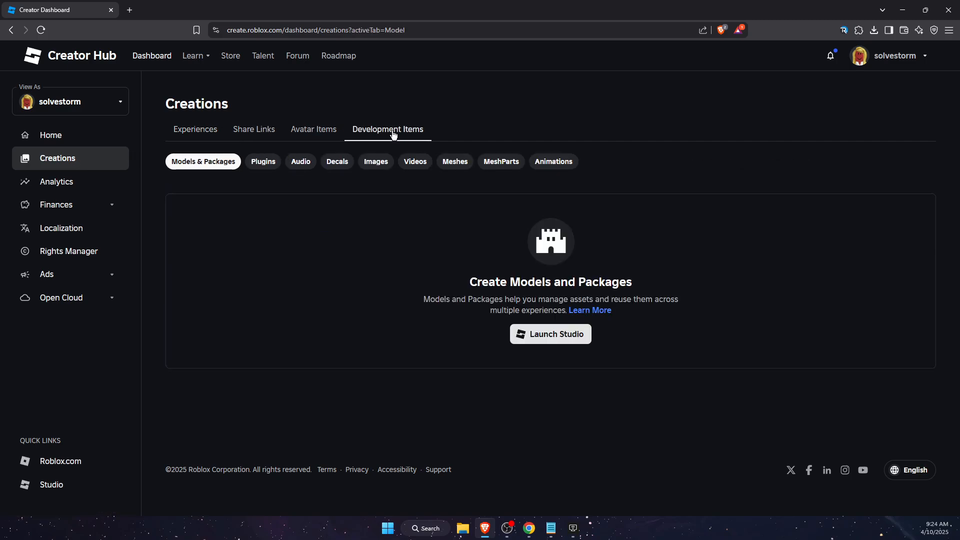
{"action": "left_click", "coordinate": [300, 161]}
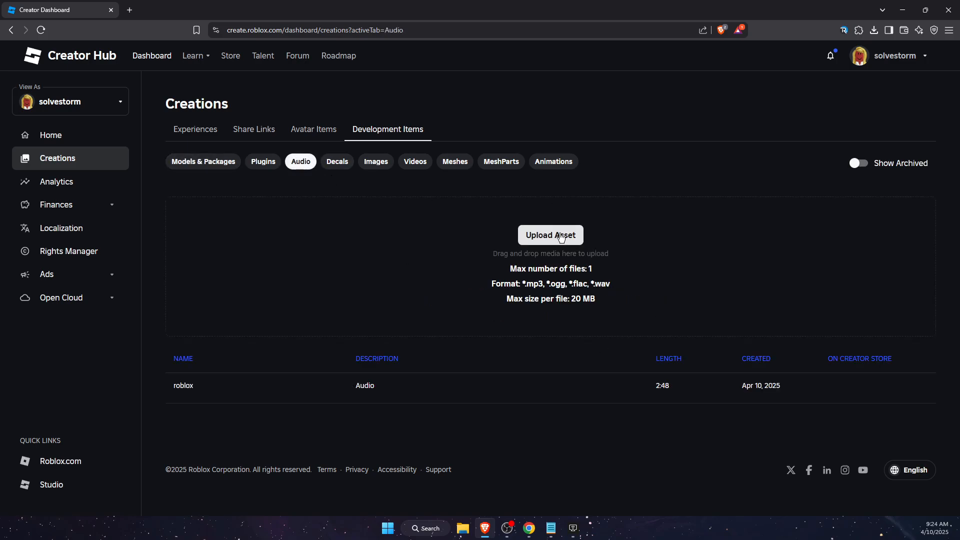
Step: Start a new audio upload and scroll down to the Description field
{"action": "left_click", "coordinate": [550, 235]}
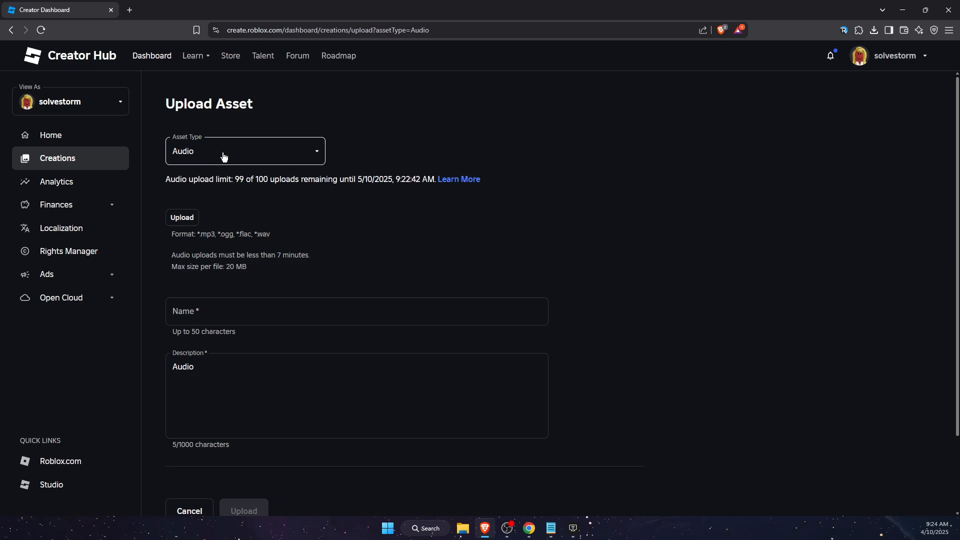
{"action": "scroll", "scroll_direction": "down", "scroll_amount": 3}
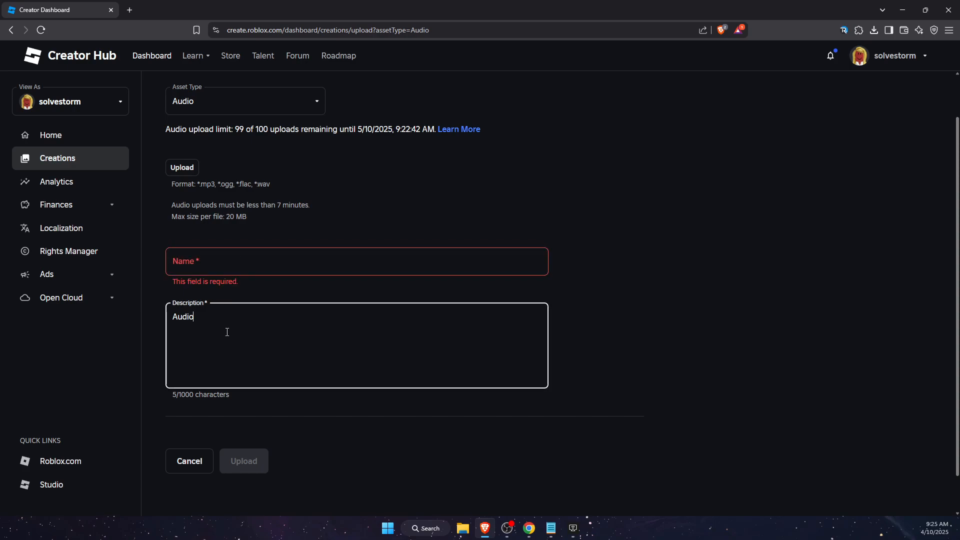
{"action": "left_click", "coordinate": [189, 461]}
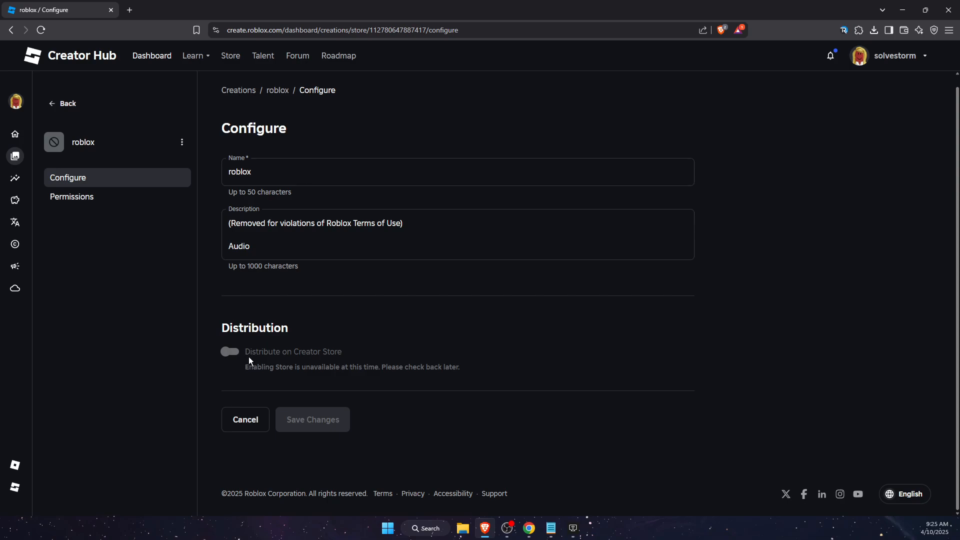
{"action": "mouse_move", "coordinate": [343, 360]}
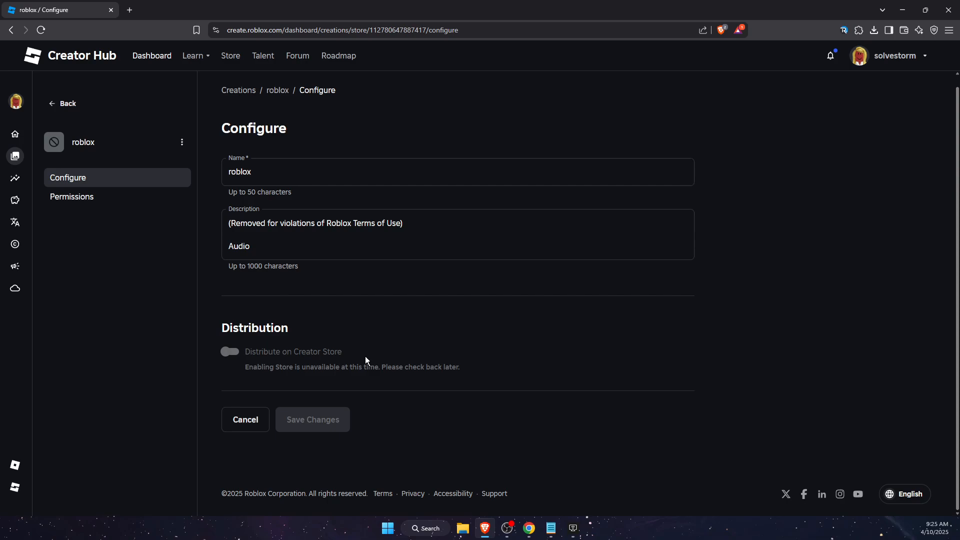
{"action": "mouse_move", "coordinate": [246, 357]}
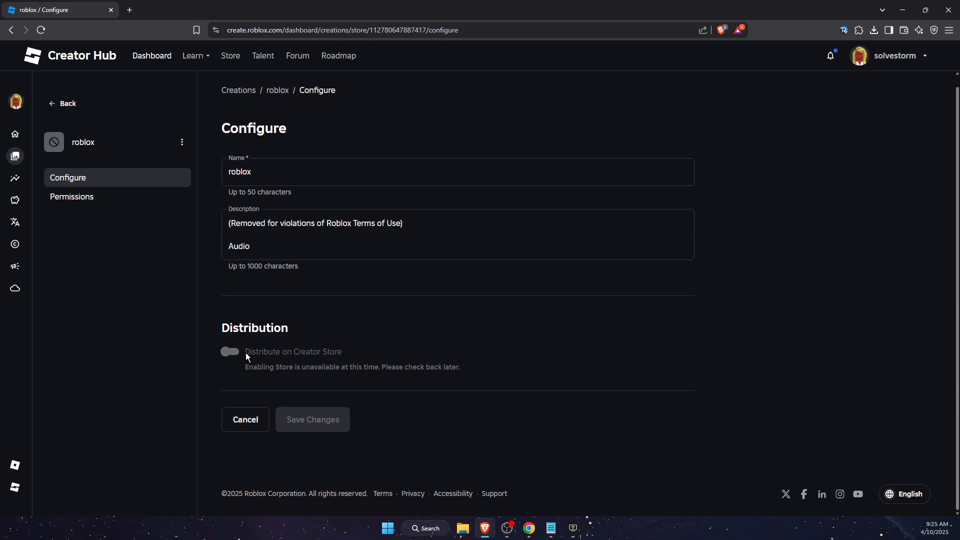
{"action": "mouse_move", "coordinate": [393, 373]}
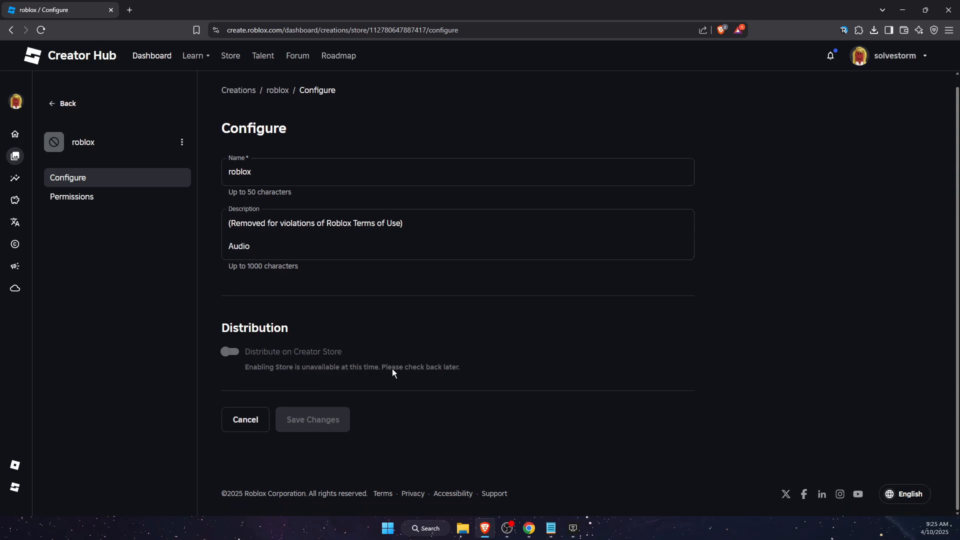
{"action": "mouse_move", "coordinate": [291, 372]}
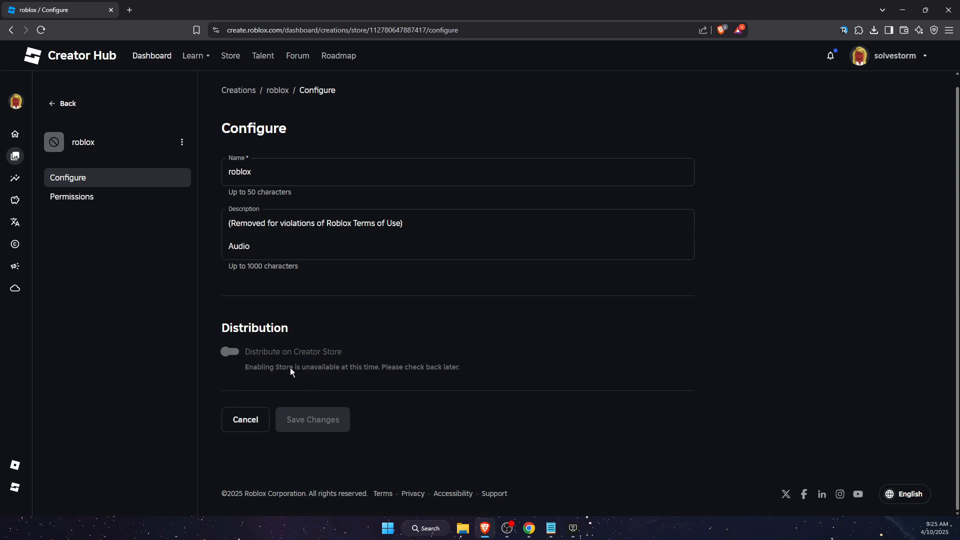
{"action": "mouse_move", "coordinate": [276, 360]}
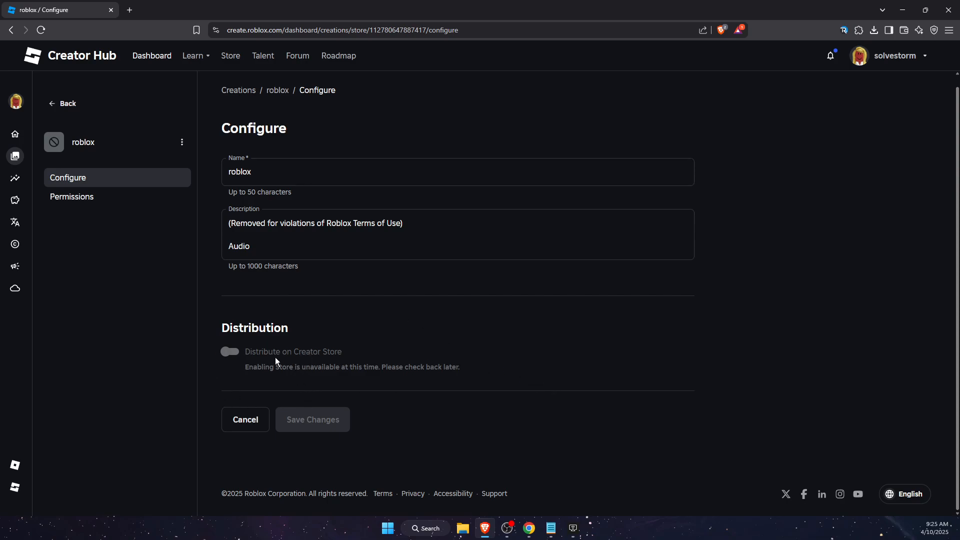
Step: Try the 'Distribute on Creator Store' toggle on the roblox audio's Configure page
{"action": "left_click", "coordinate": [306, 235]}
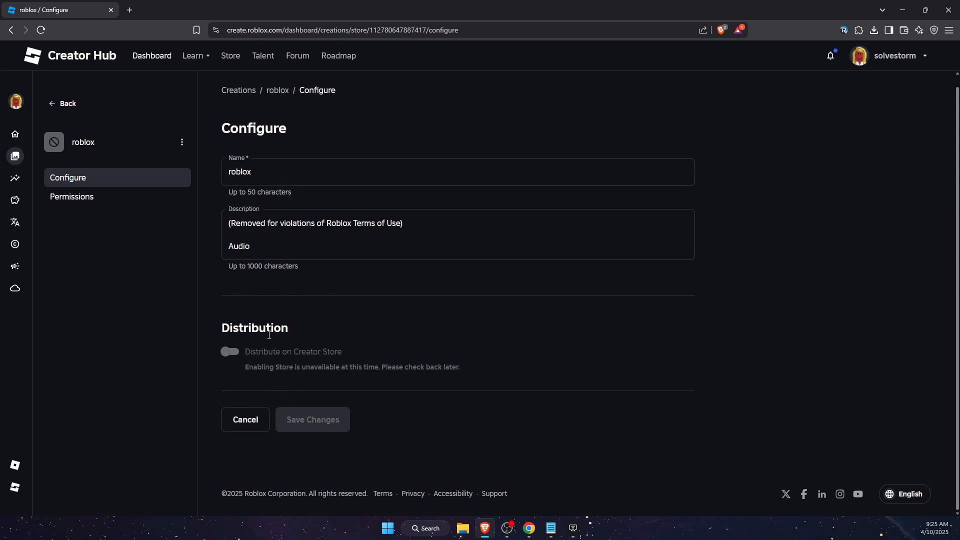
{"action": "mouse_move", "coordinate": [308, 377]}
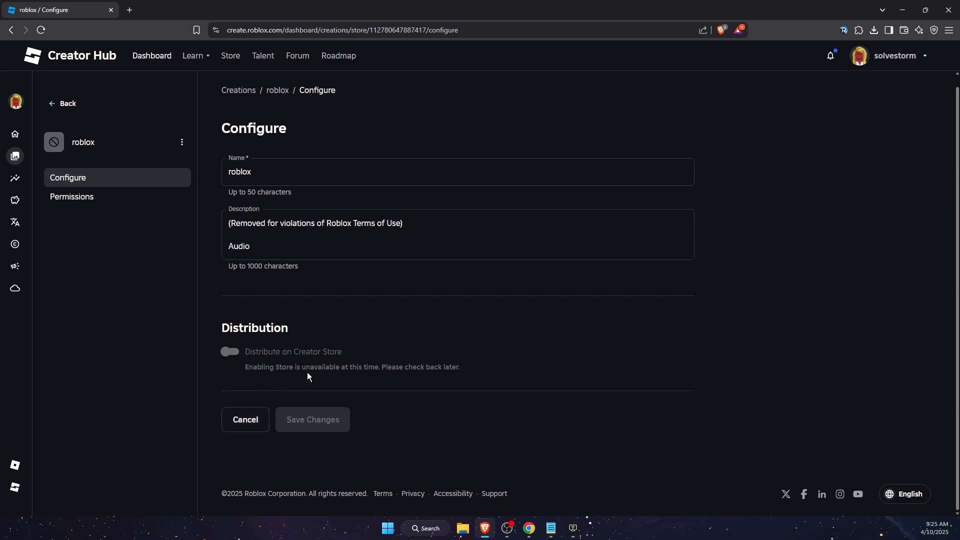
{"action": "mouse_move", "coordinate": [311, 391]}
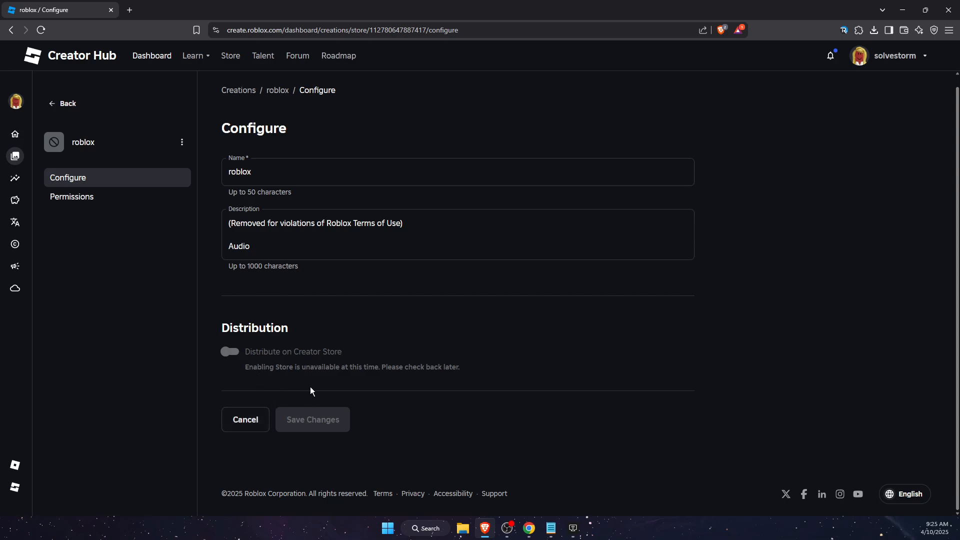
{"action": "mouse_move", "coordinate": [312, 389]}
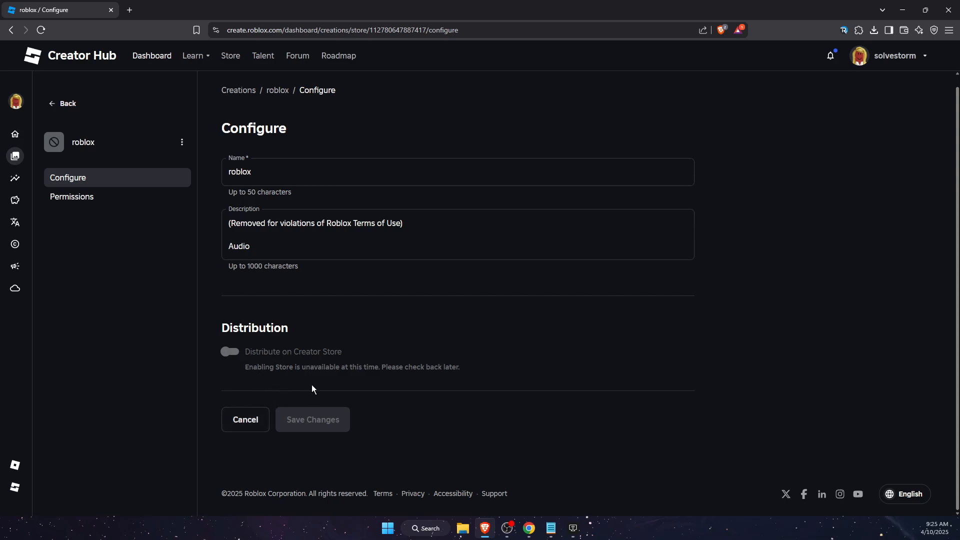